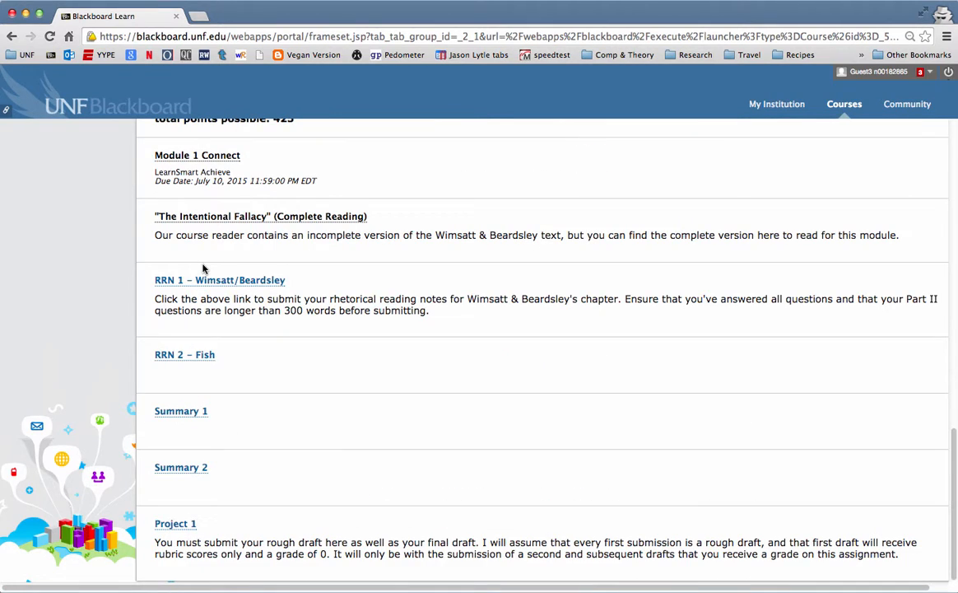
# Open Project 1's submission history, showing the graded attempt of 124.50/135 with feedback.
pyautogui.click(175, 523)
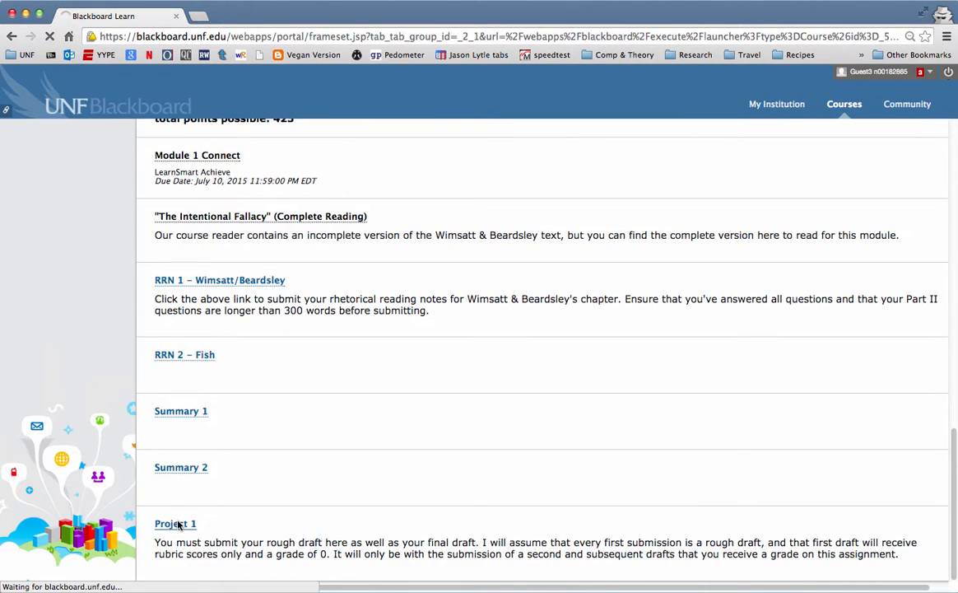
pyautogui.click(174, 523)
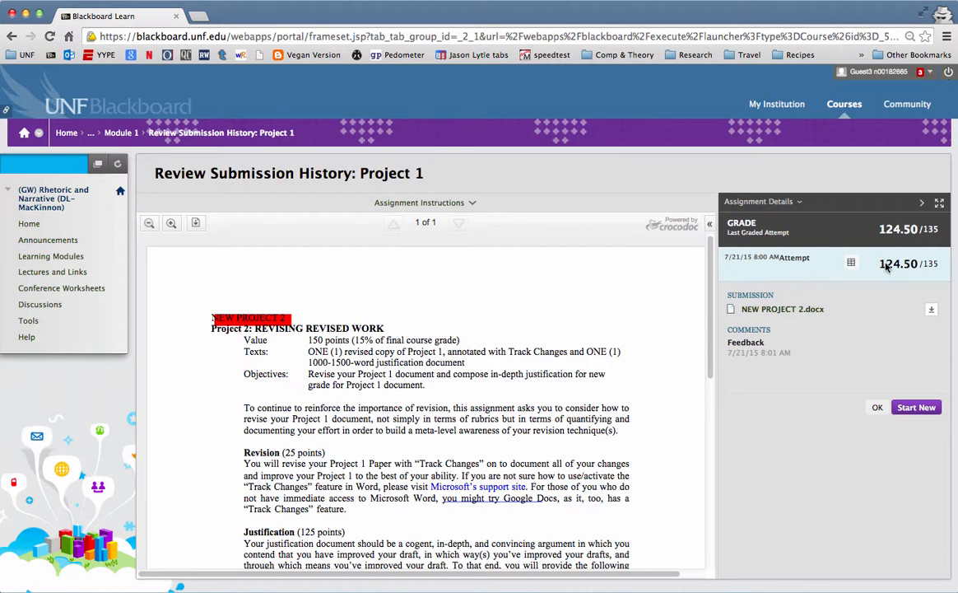
# Select the graded attempt and show its Rubric Detail with per-criterion scores (Thesis 23.75).
pyautogui.click(898, 263)
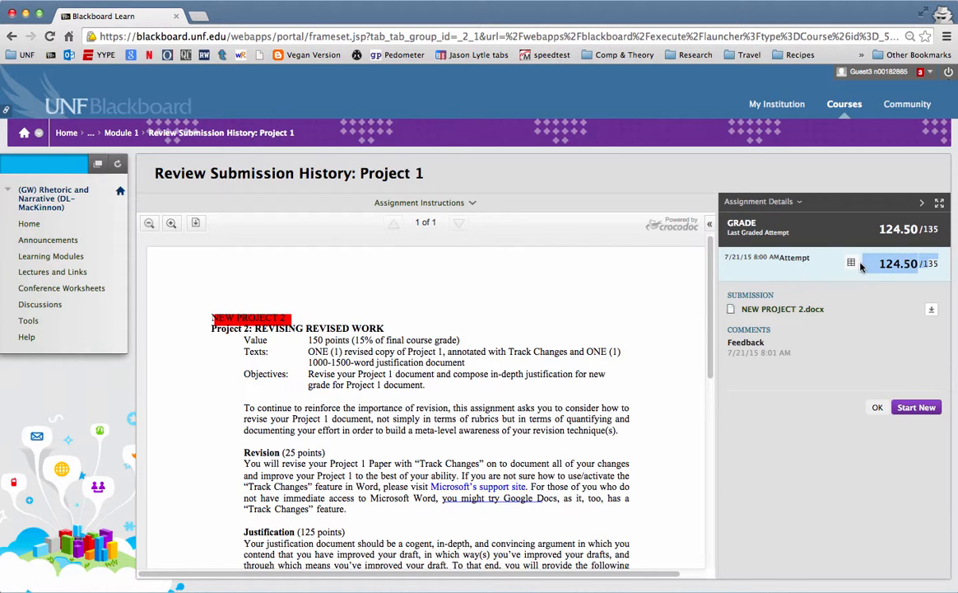
pyautogui.click(851, 261)
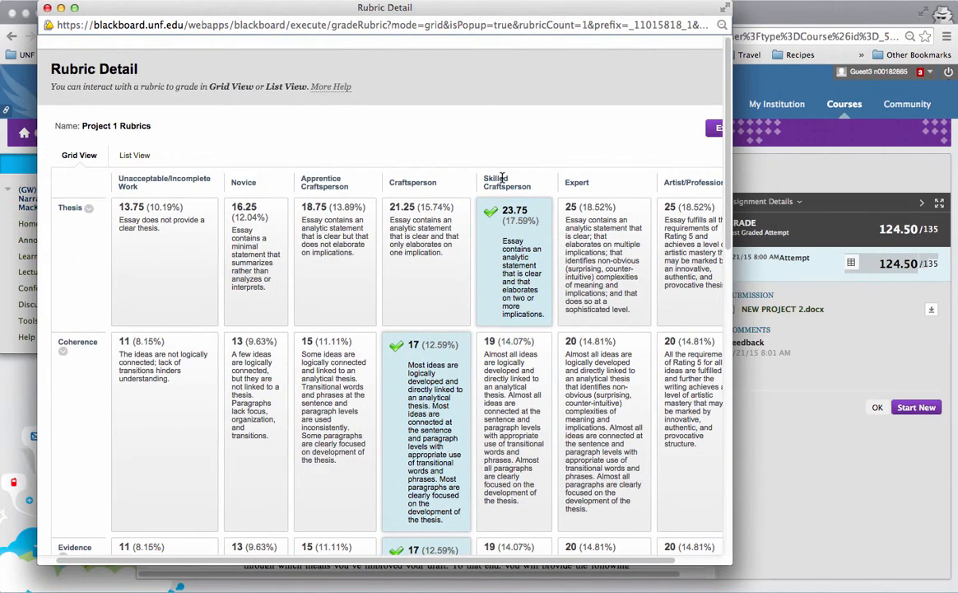
pyautogui.scroll(-3)
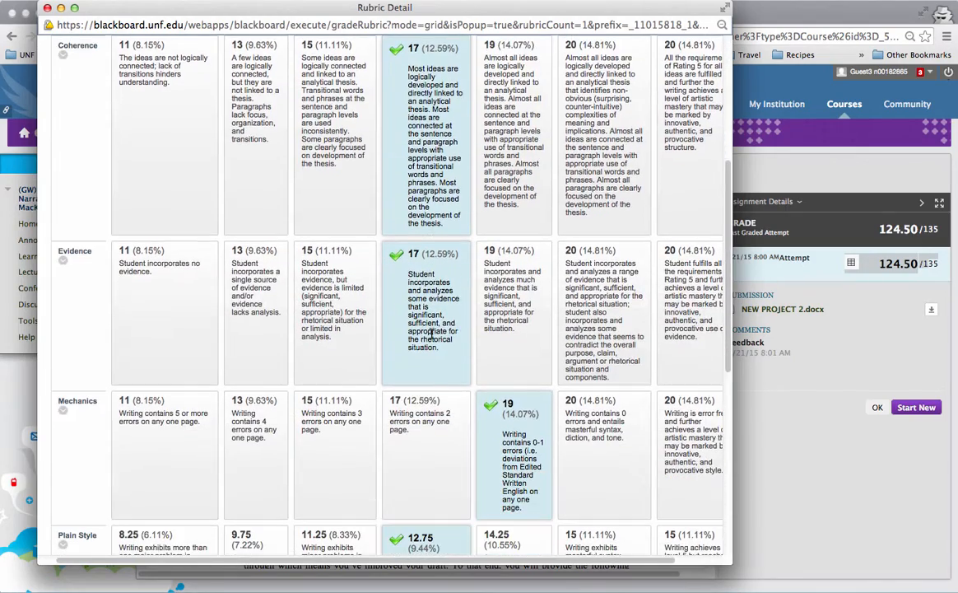
pyautogui.scroll(-3)
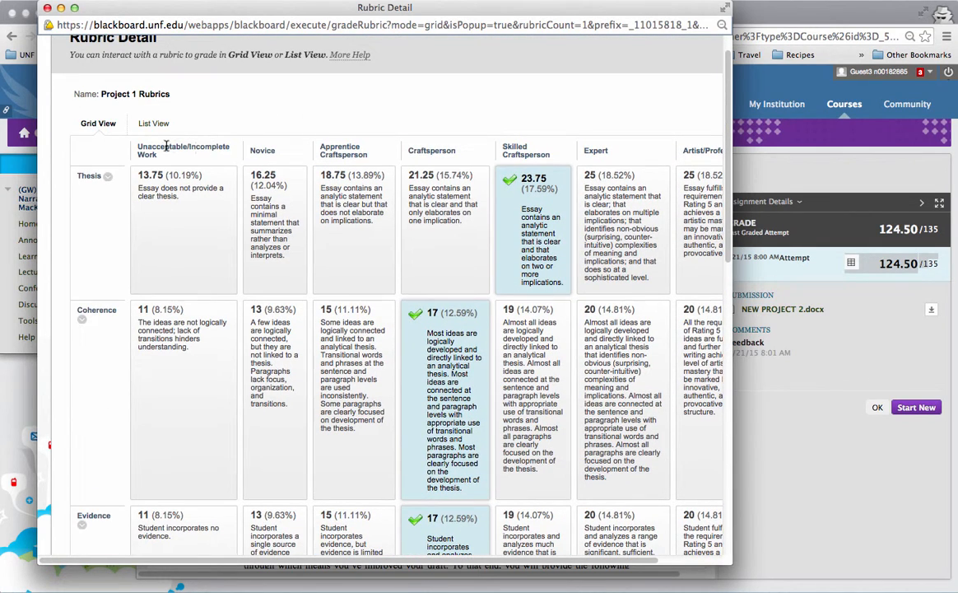
pyautogui.moveTo(206, 204)
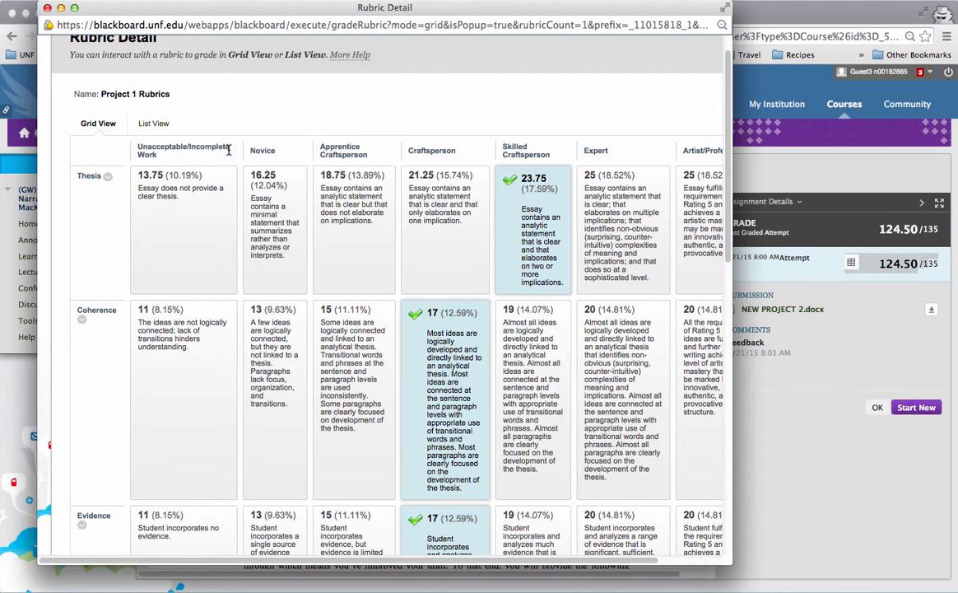
pyautogui.doubleClick(263, 174)
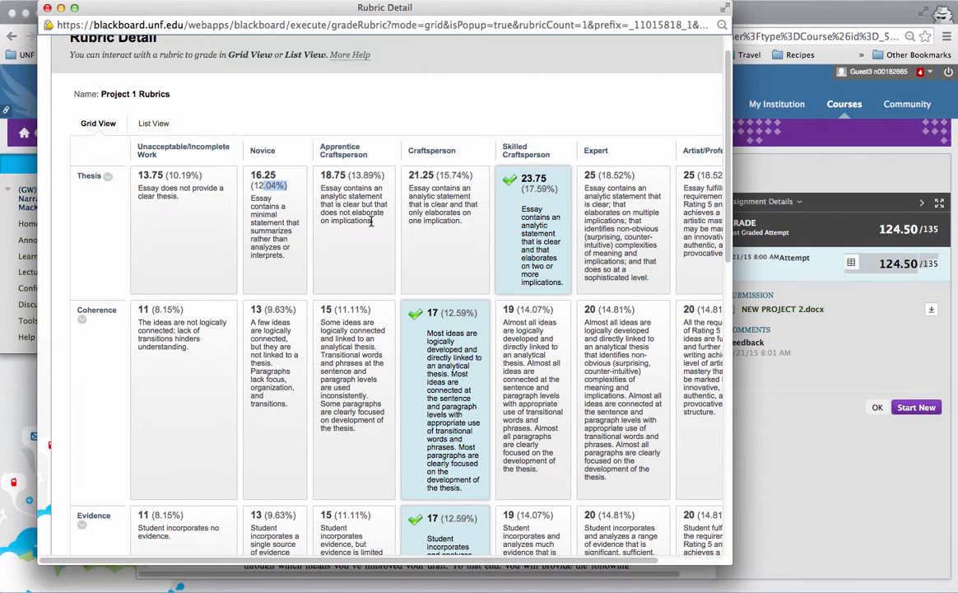
pyautogui.moveTo(438, 197)
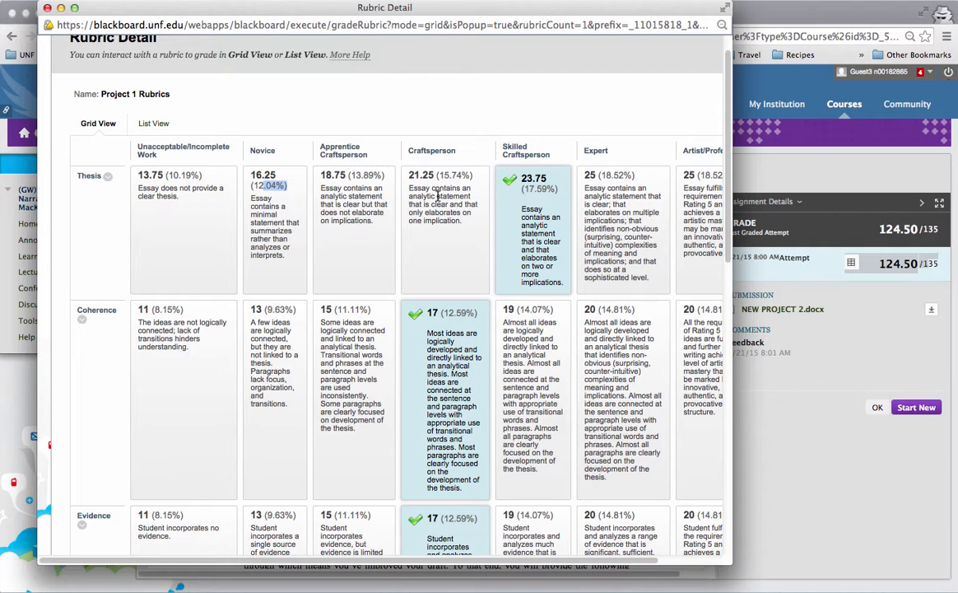
pyautogui.doubleClick(349, 205)
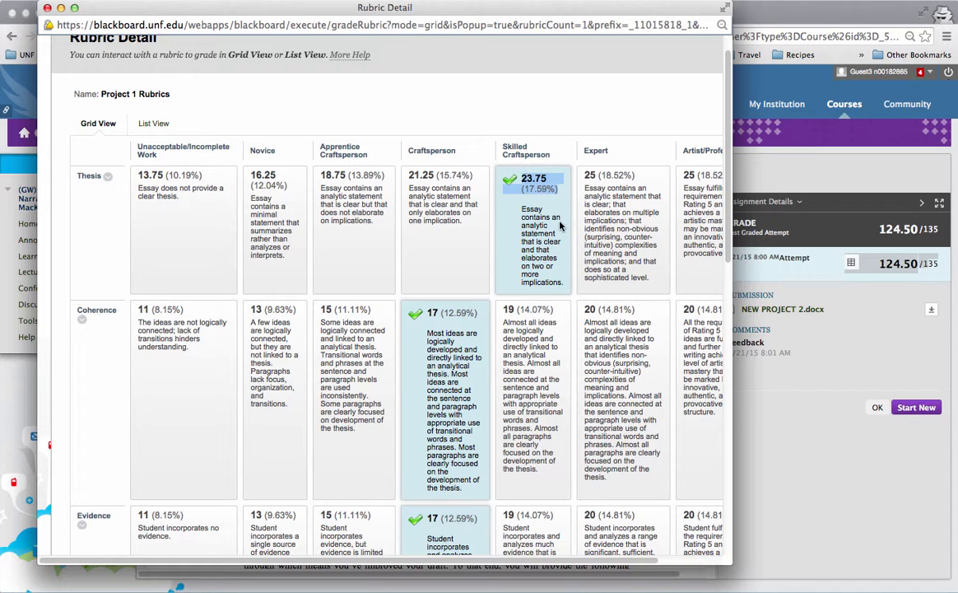
pyautogui.moveTo(659, 31)
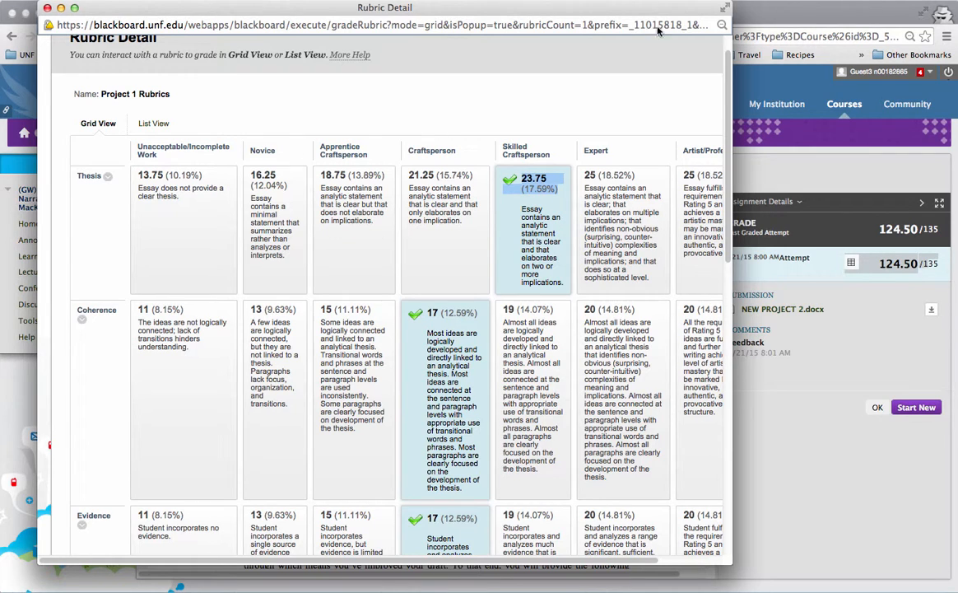